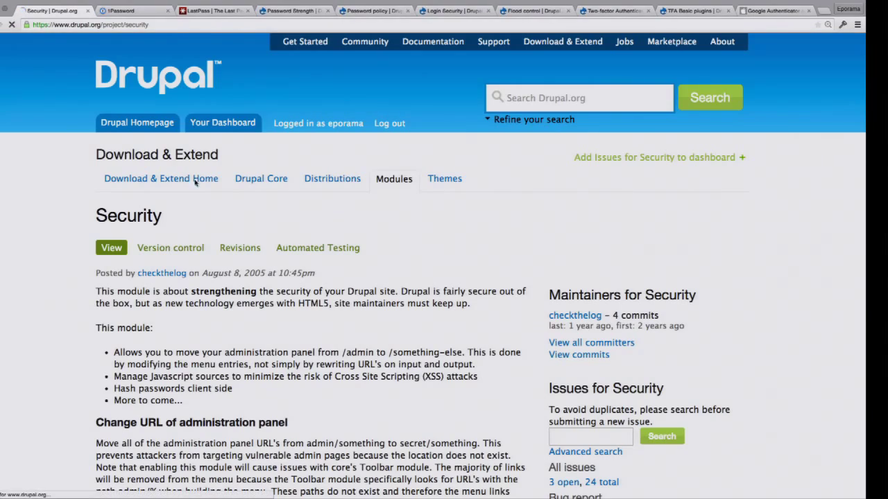
# Scroll through the Drupal.org Security module description, then close it and the 1Password tab to show LastPass.
pyautogui.click(223, 122)
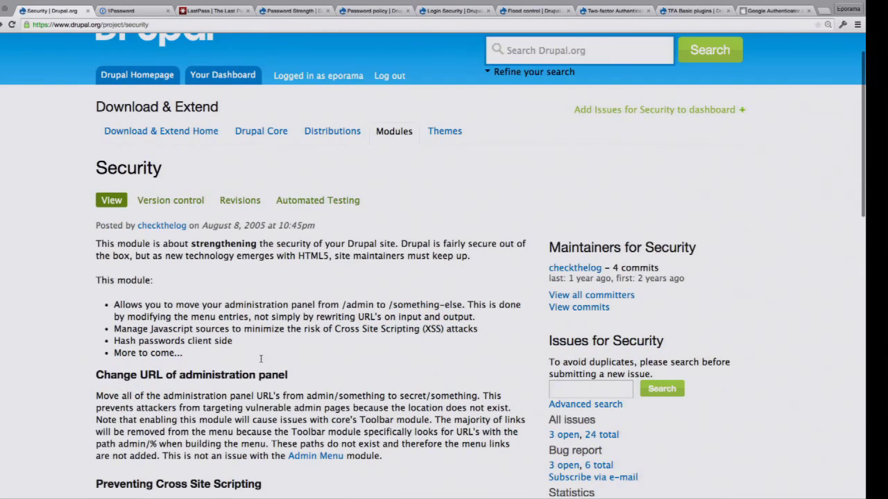
pyautogui.scroll(-3)
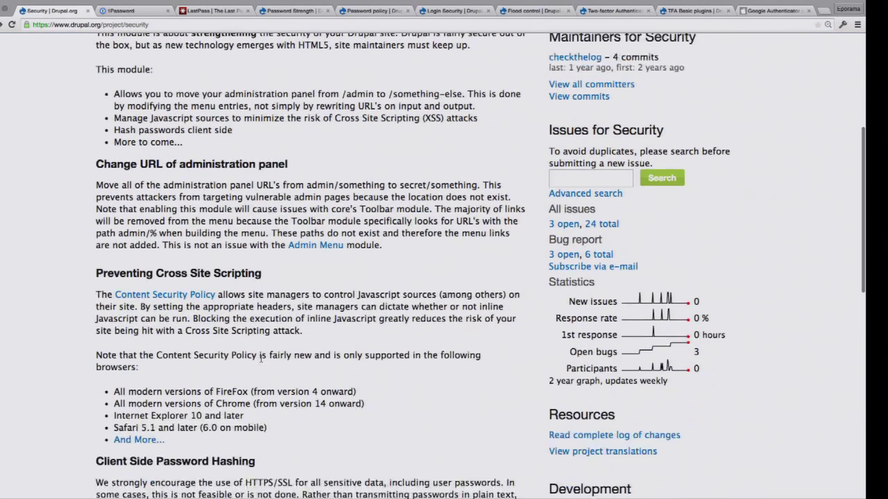
pyautogui.scroll(-3)
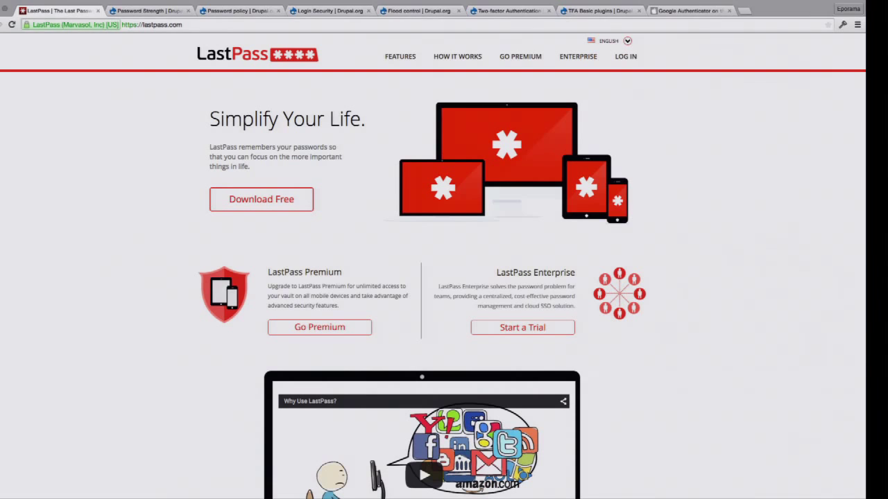
pyautogui.moveTo(174, 332)
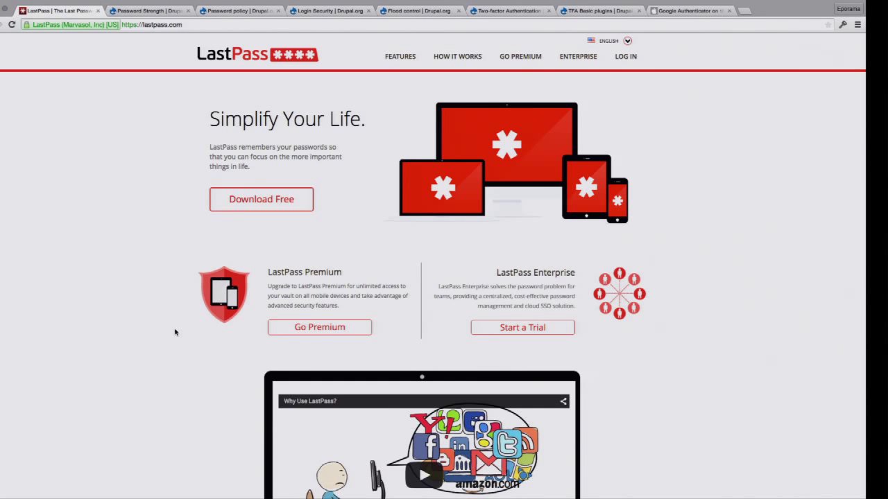
pyautogui.moveTo(71, 257)
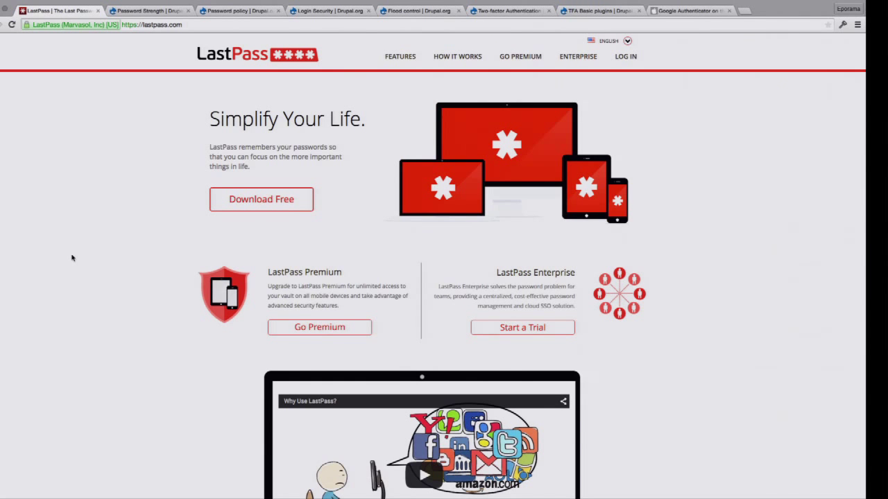
pyautogui.moveTo(96, 201)
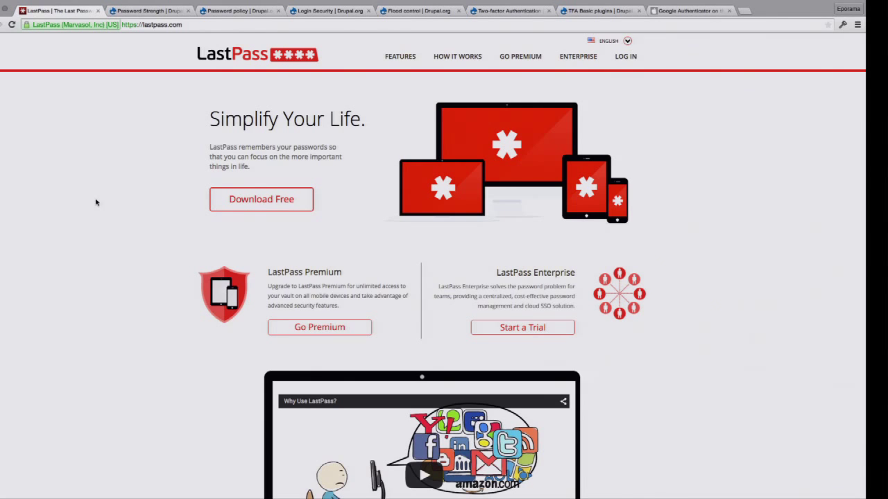
pyautogui.moveTo(137, 122)
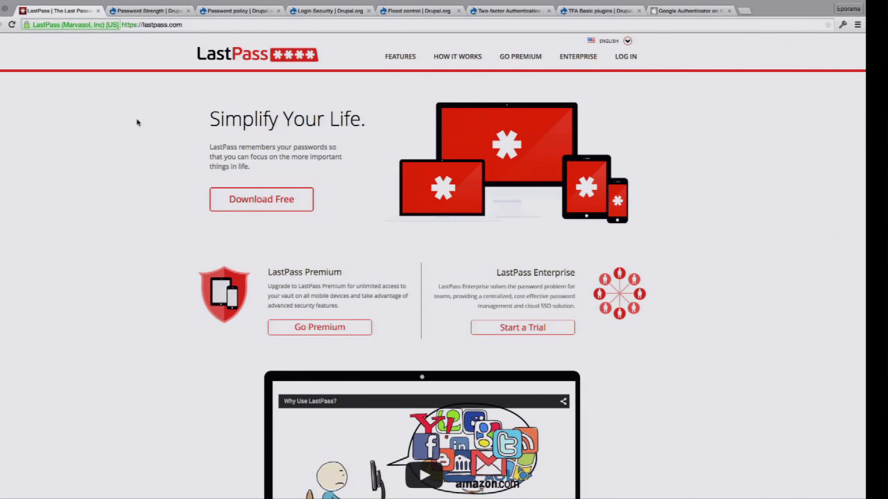
pyautogui.moveTo(185, 187)
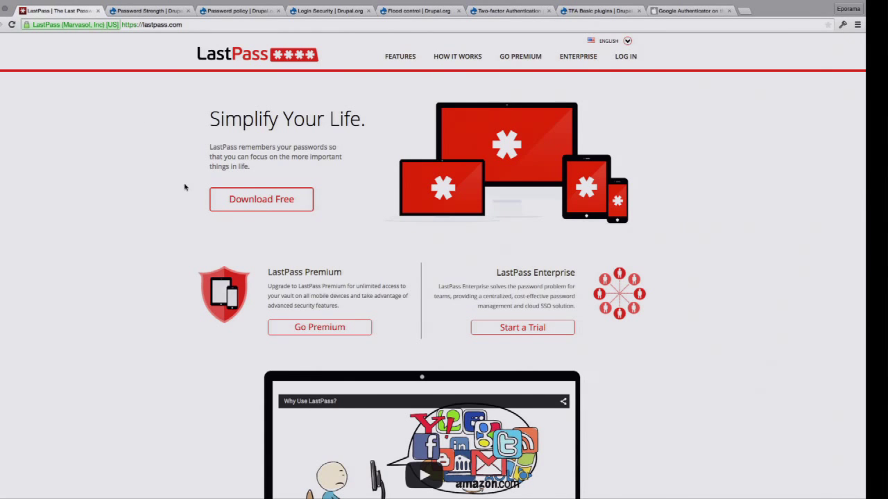
pyautogui.moveTo(129, 261)
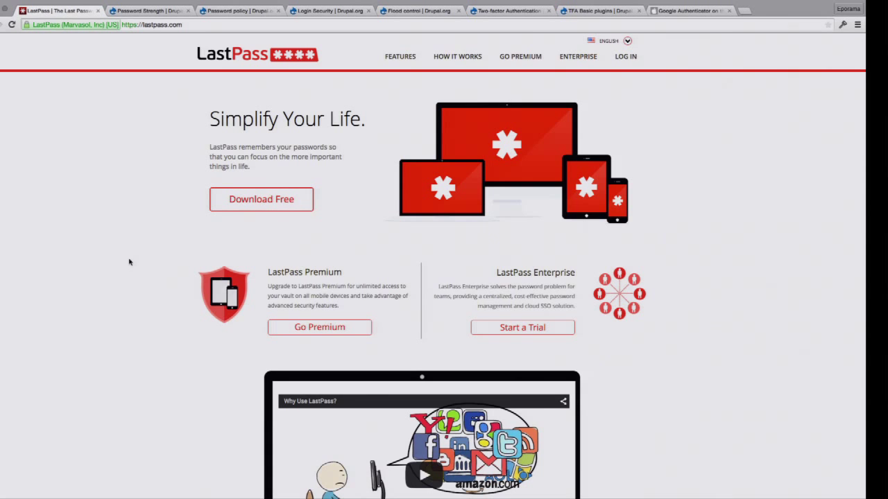
pyautogui.moveTo(188, 268)
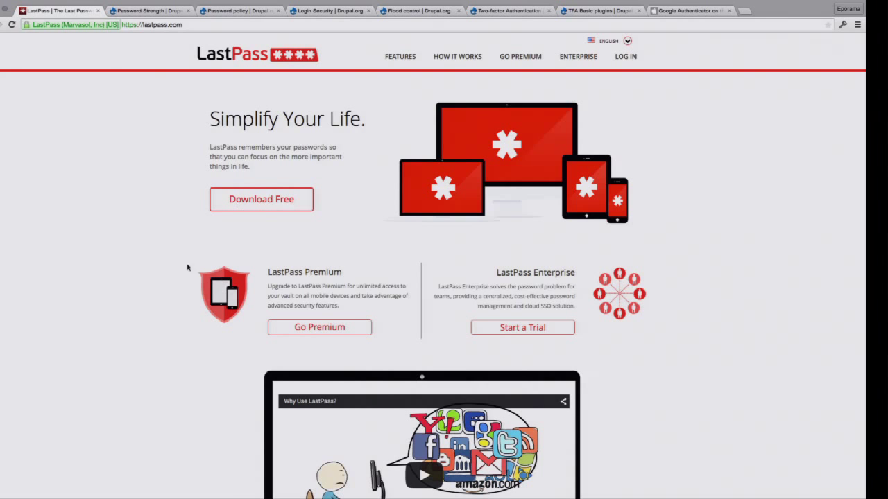
pyautogui.moveTo(136, 206)
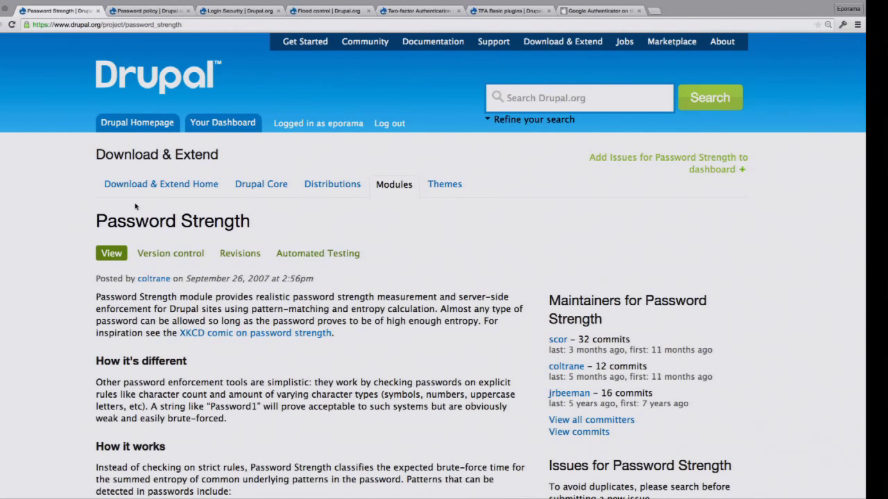
pyautogui.moveTo(212, 330)
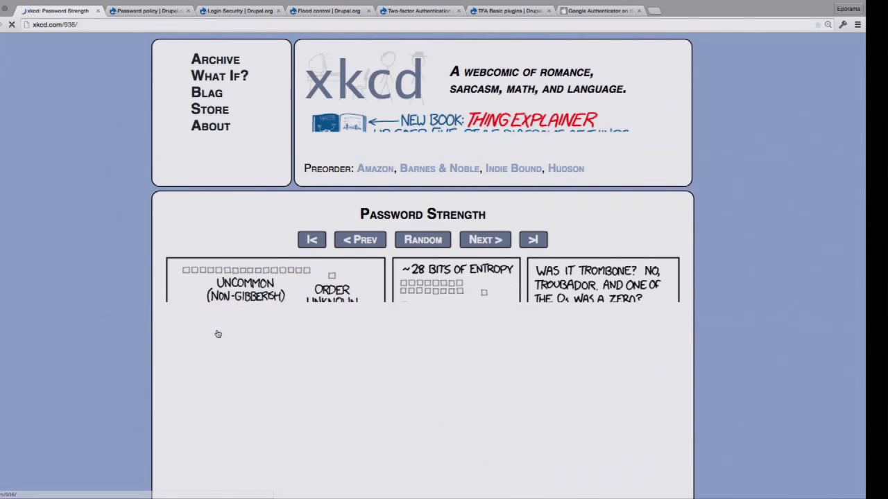
# Scroll down the Password policy module page after closing the XKCD password strength comic.
pyautogui.scroll(-3)
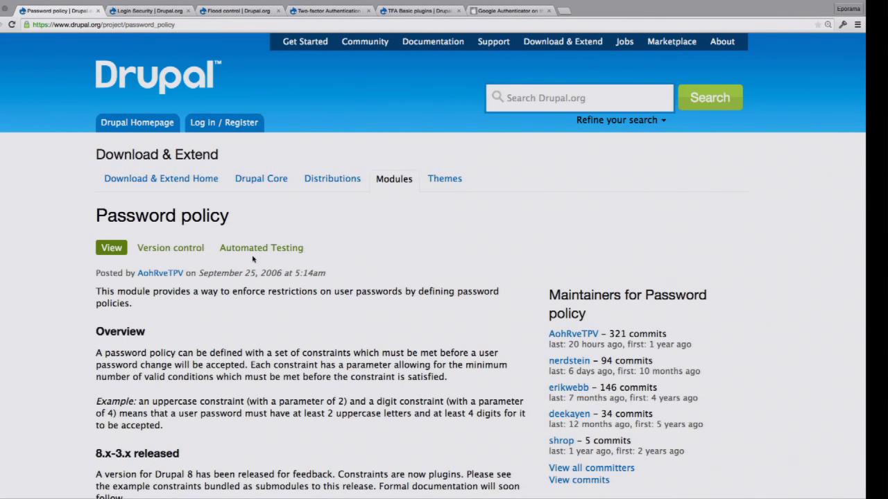
pyautogui.scroll(-3)
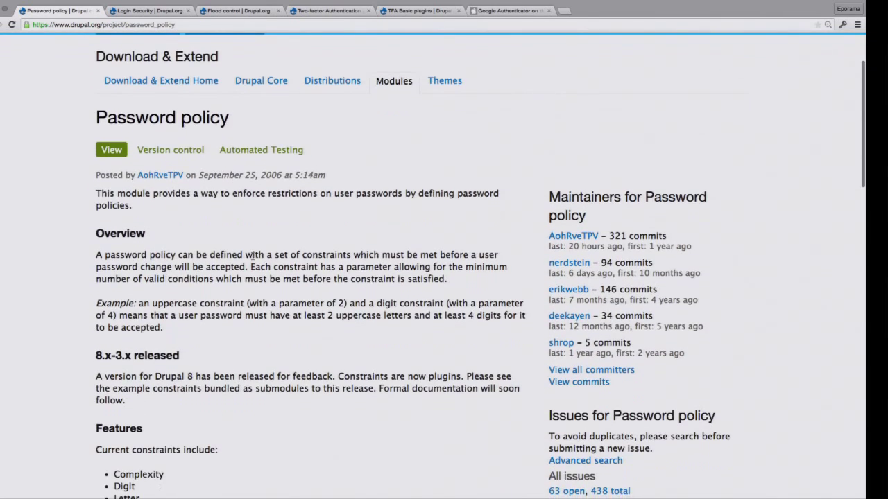